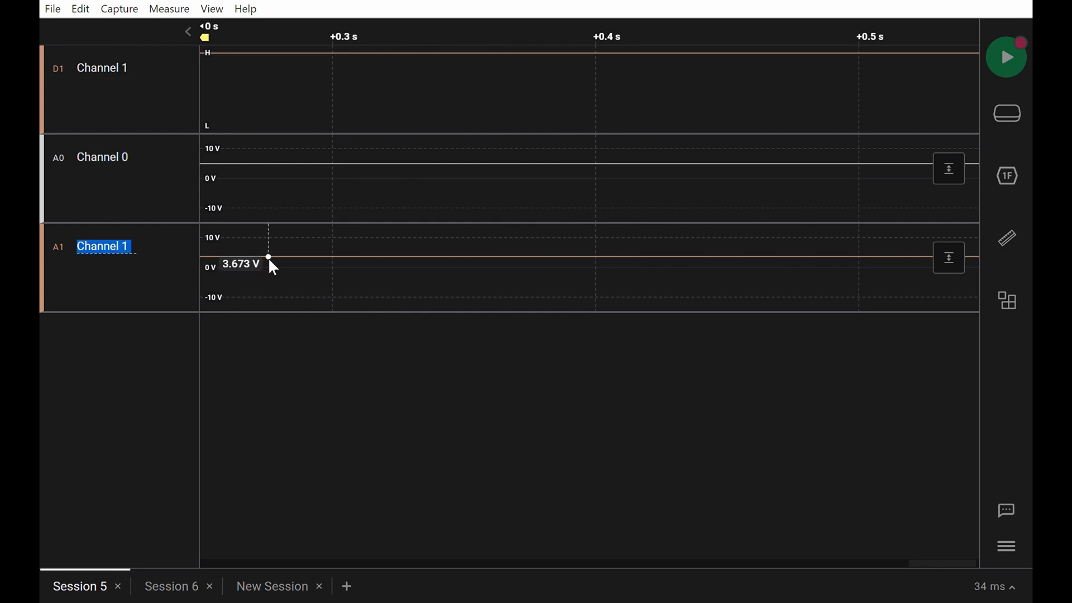
pyautogui.moveTo(829, 168)
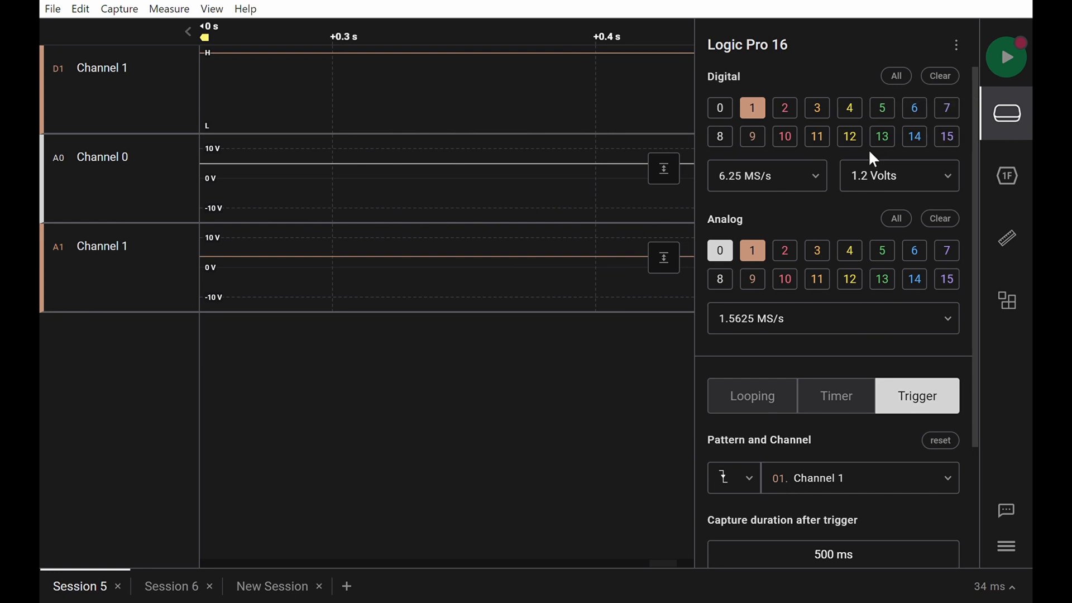
pyautogui.moveTo(774, 488)
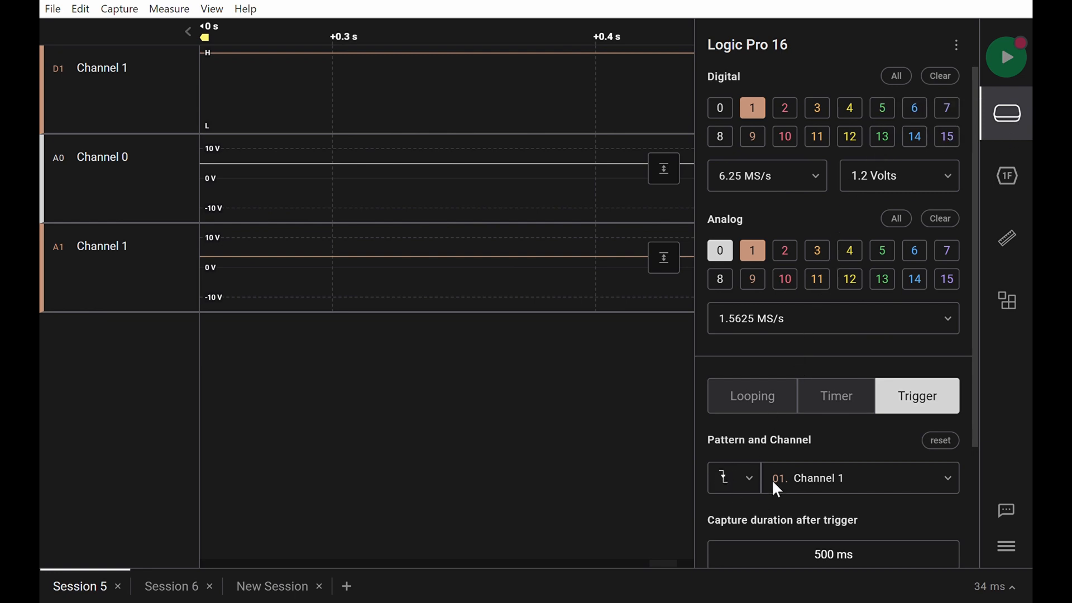
pyautogui.moveTo(839, 492)
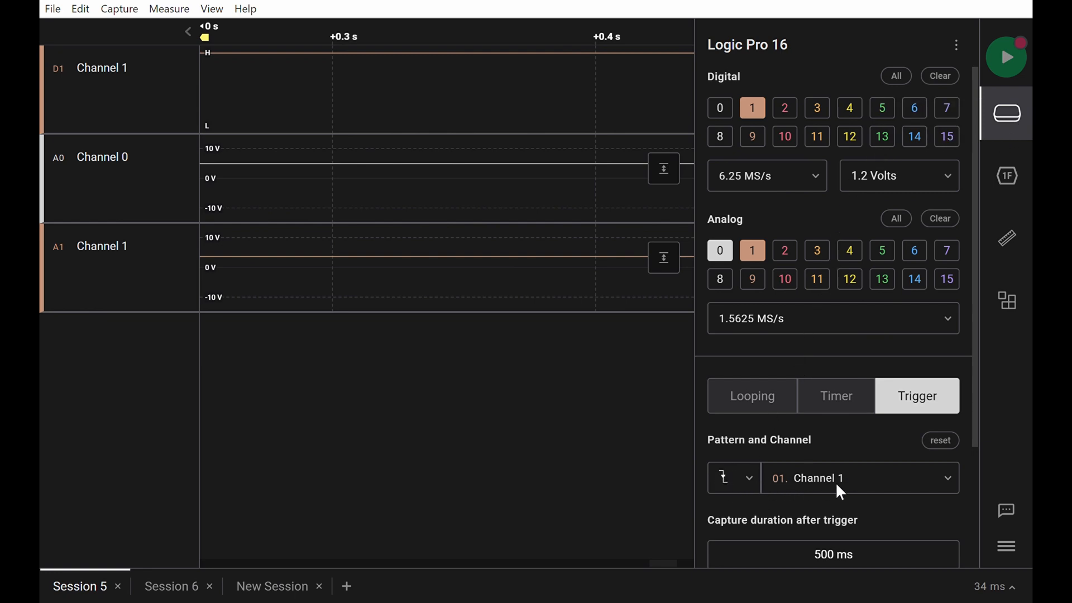